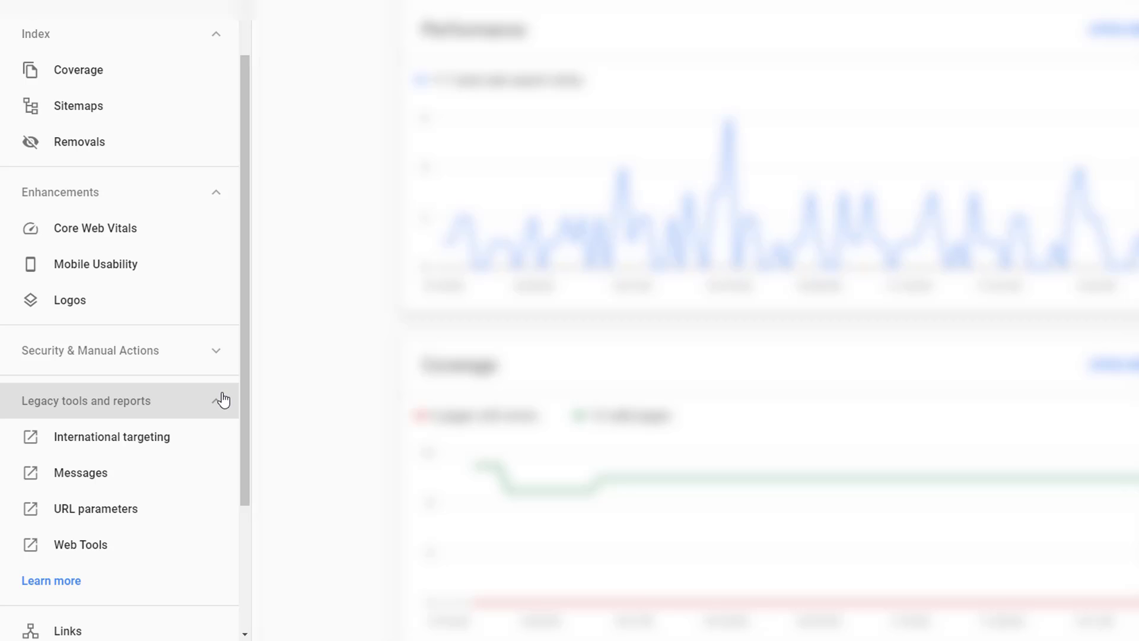
mouse_move(205, 427)
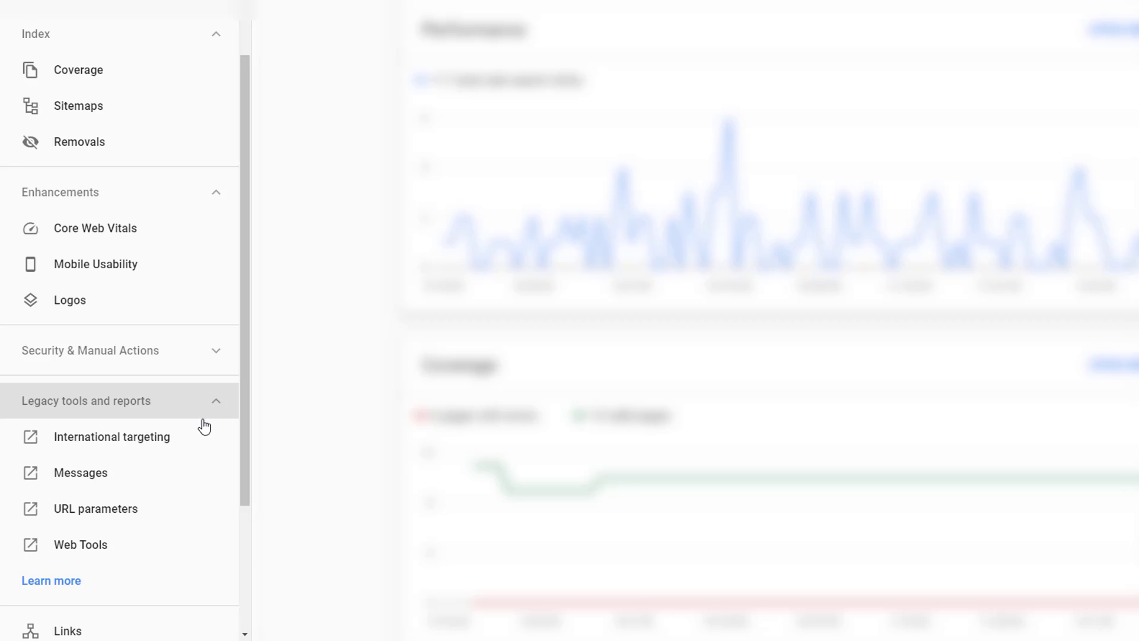
- Search the help articles for "crawl" and open the Crawl Stats report article
left_click(51, 579)
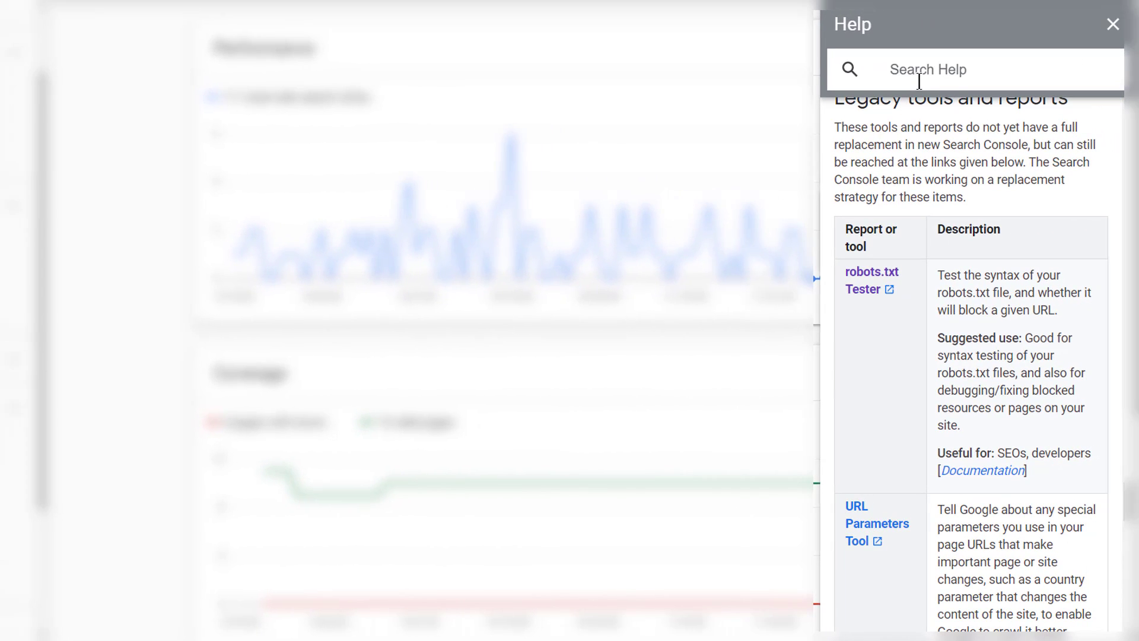
type("crawl")
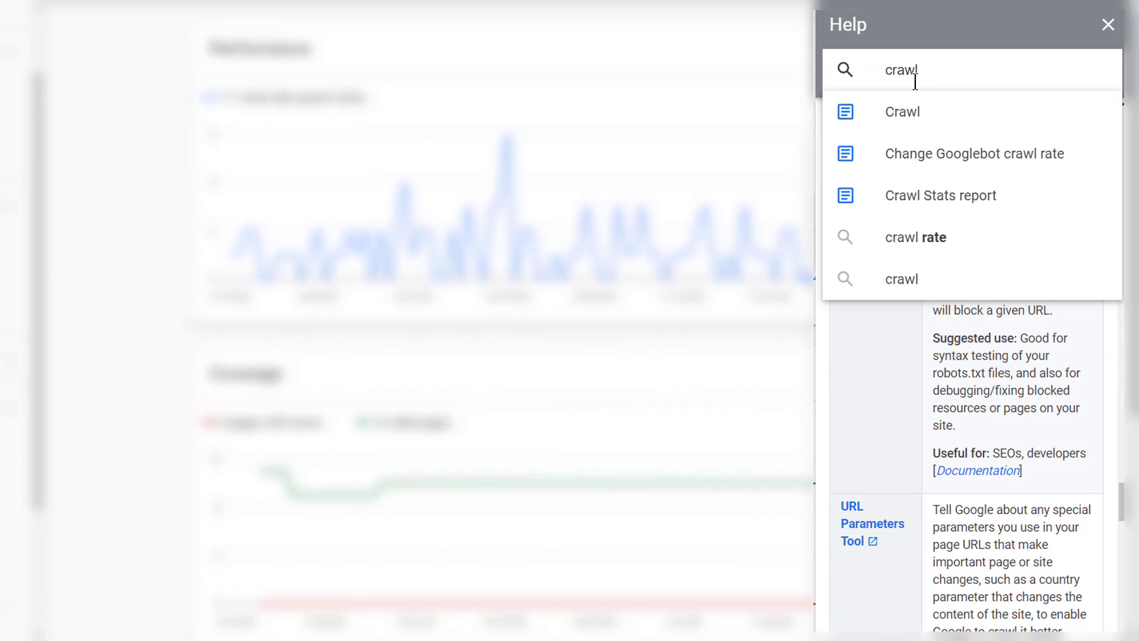
mouse_move(952, 194)
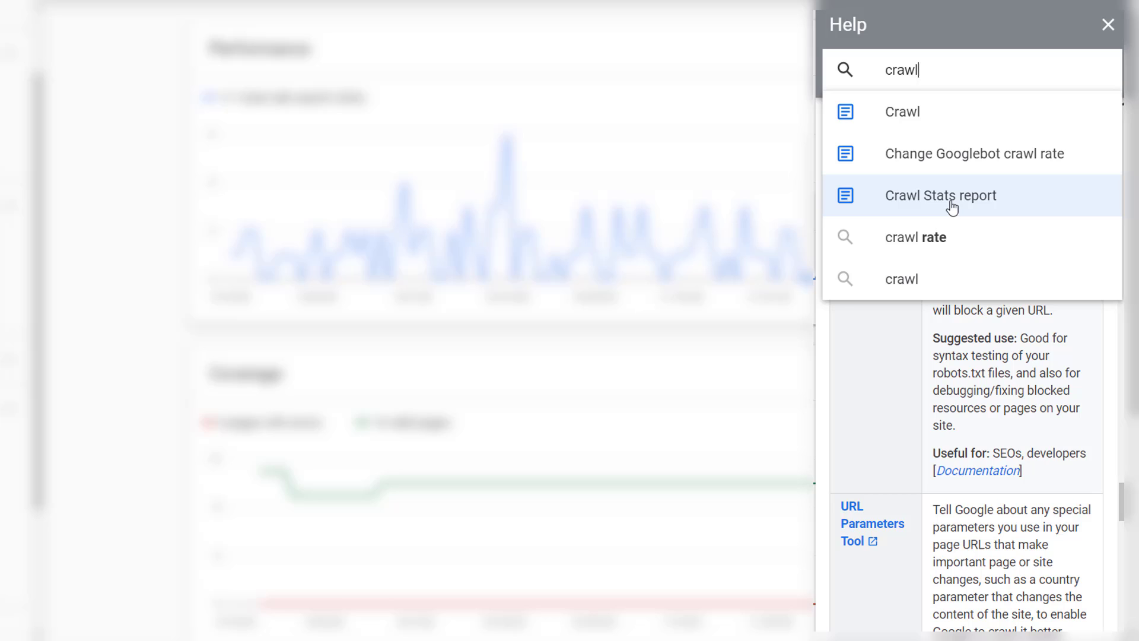
left_click(941, 195)
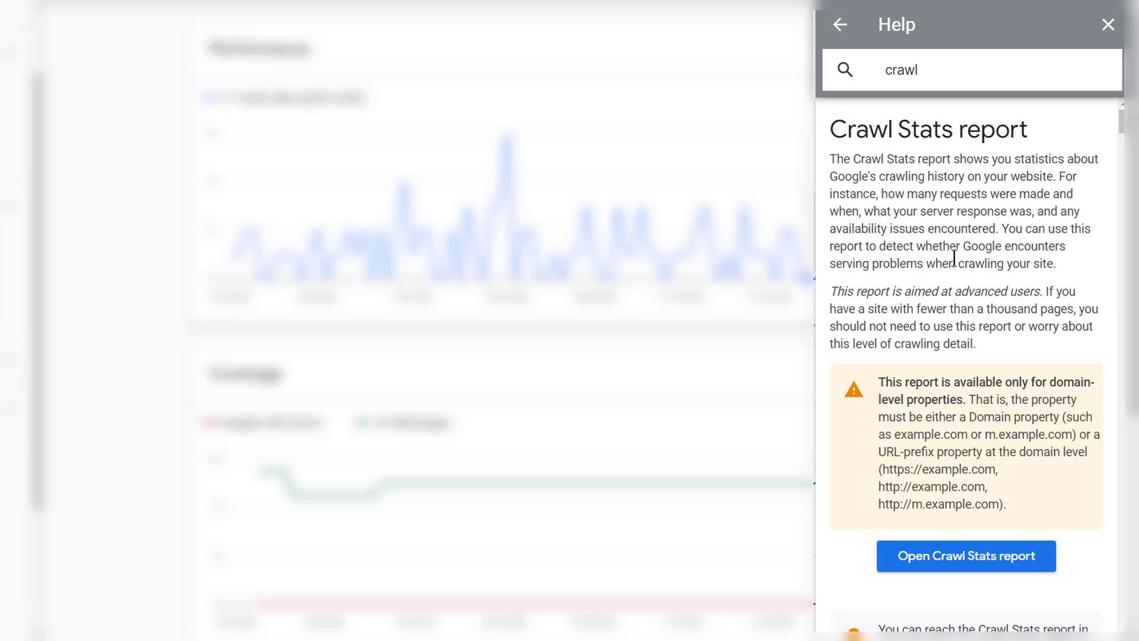
mouse_move(996, 565)
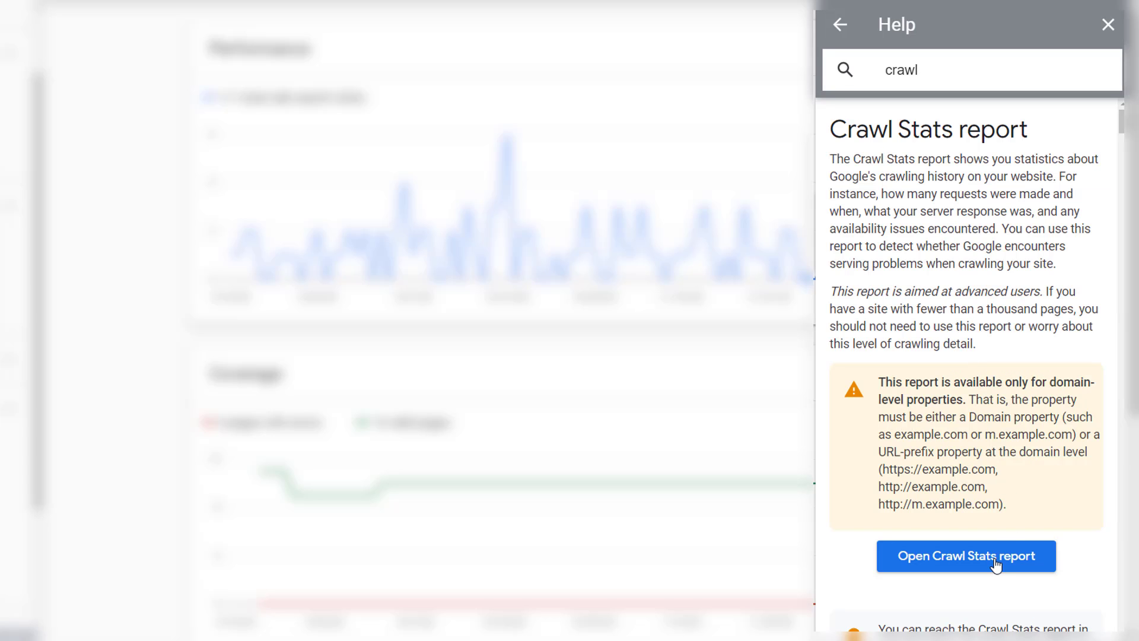
- Launch the Crawl Stats report from the help article, showing 413 total crawl requests
left_click(965, 556)
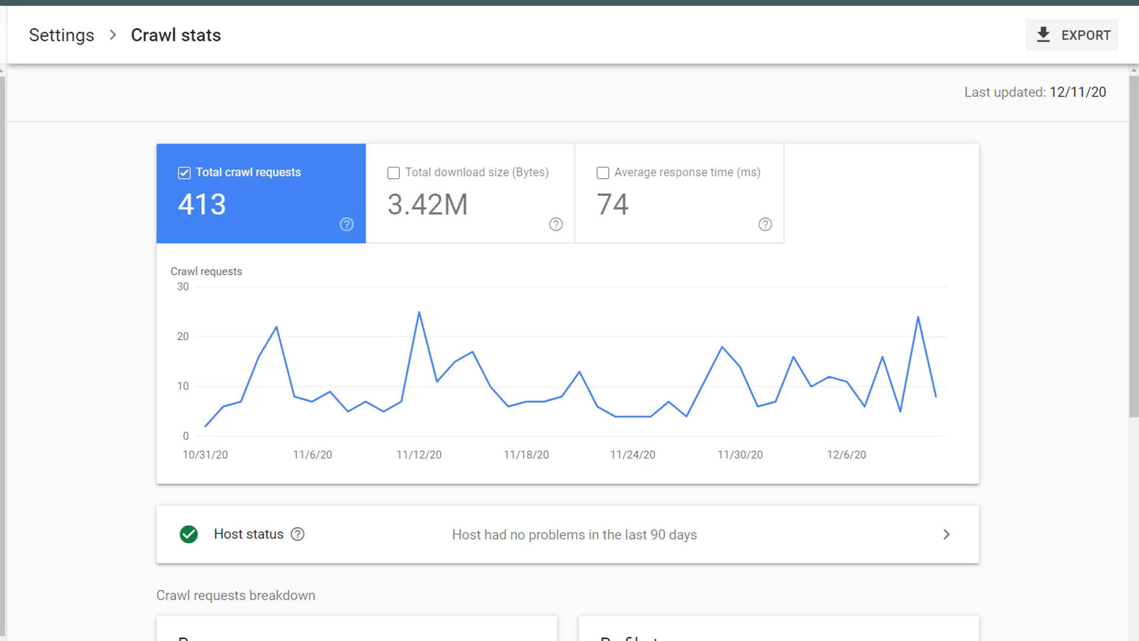
- Add the Total download size (3.42M bytes) card to the crawl chart
left_click(469, 172)
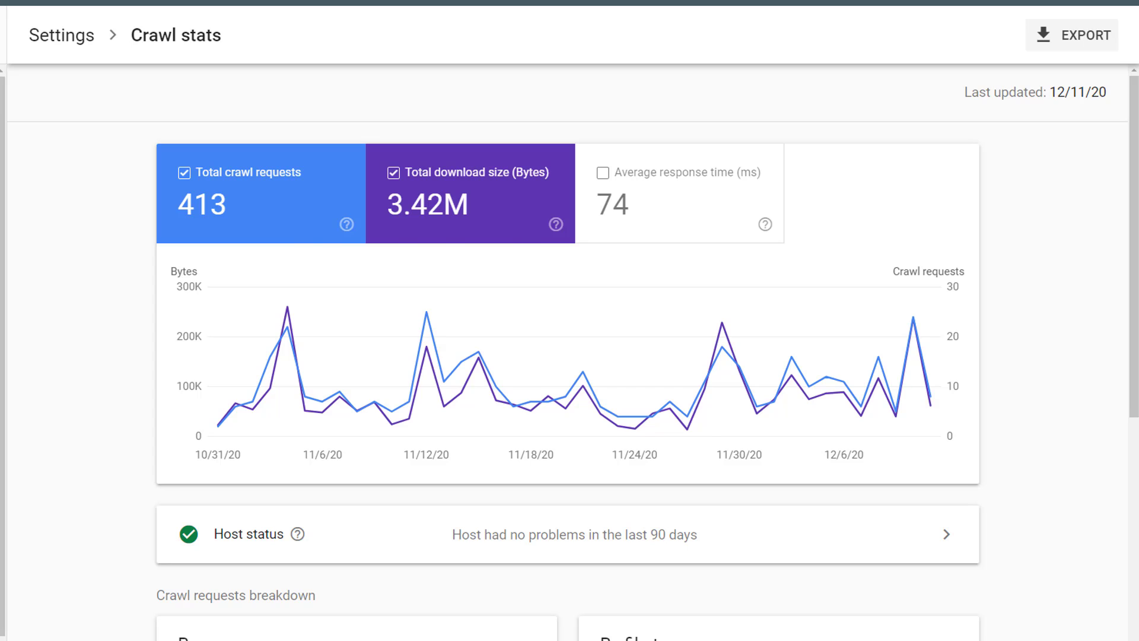
left_click(679, 172)
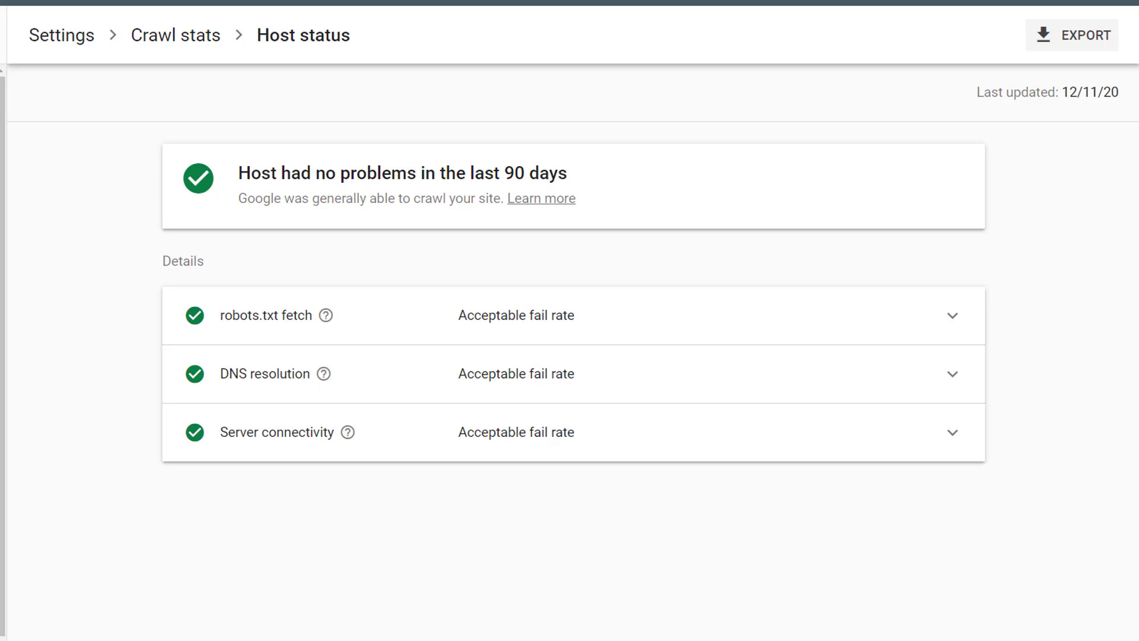
- Return to the Crawl Stats overview via the Crawl stats breadcrumb
left_click(952, 315)
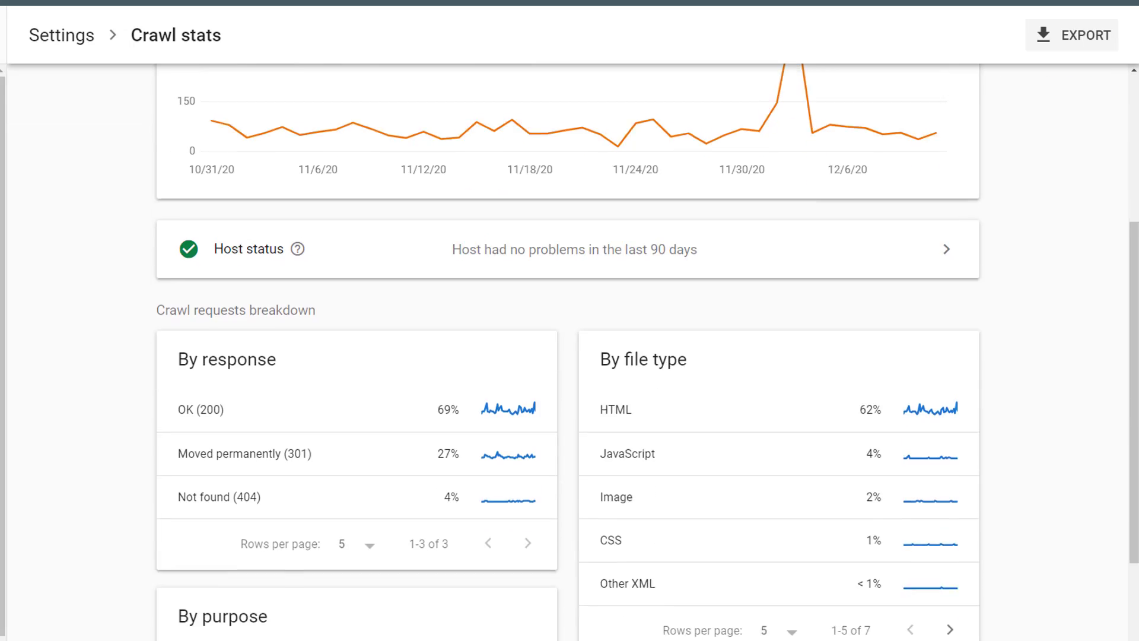
scroll("down", 3)
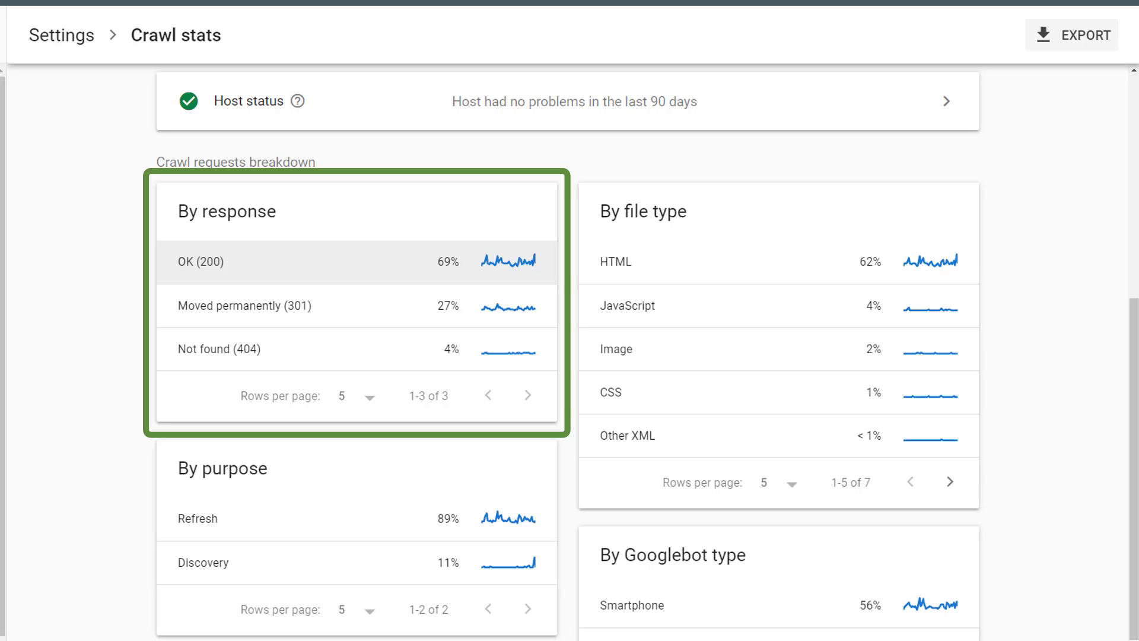
mouse_move(245, 305)
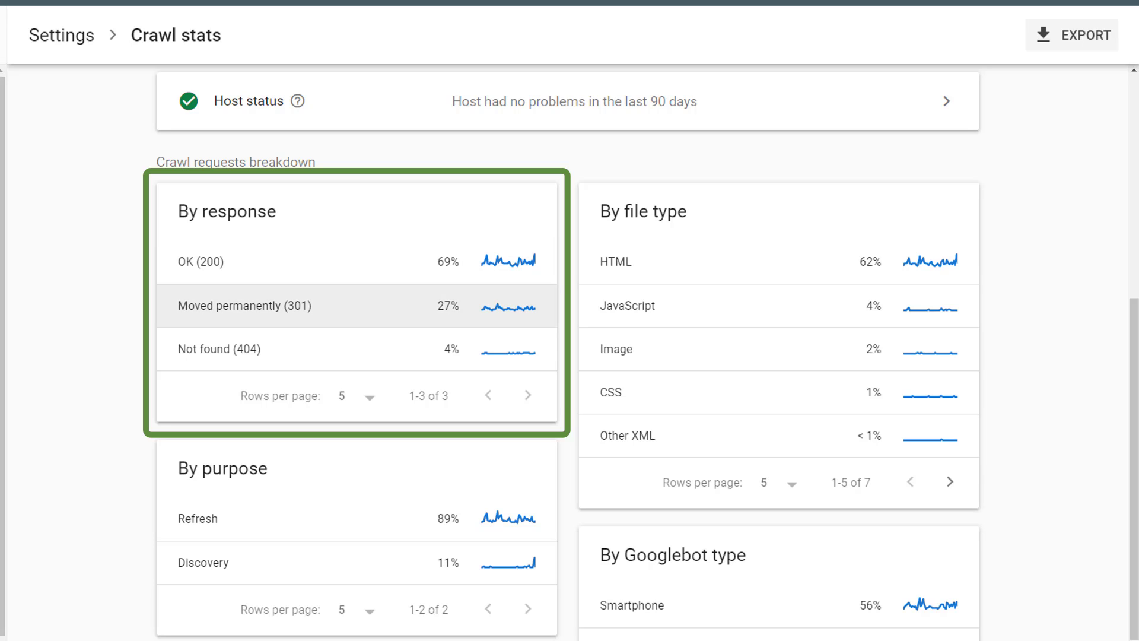
left_click(245, 305)
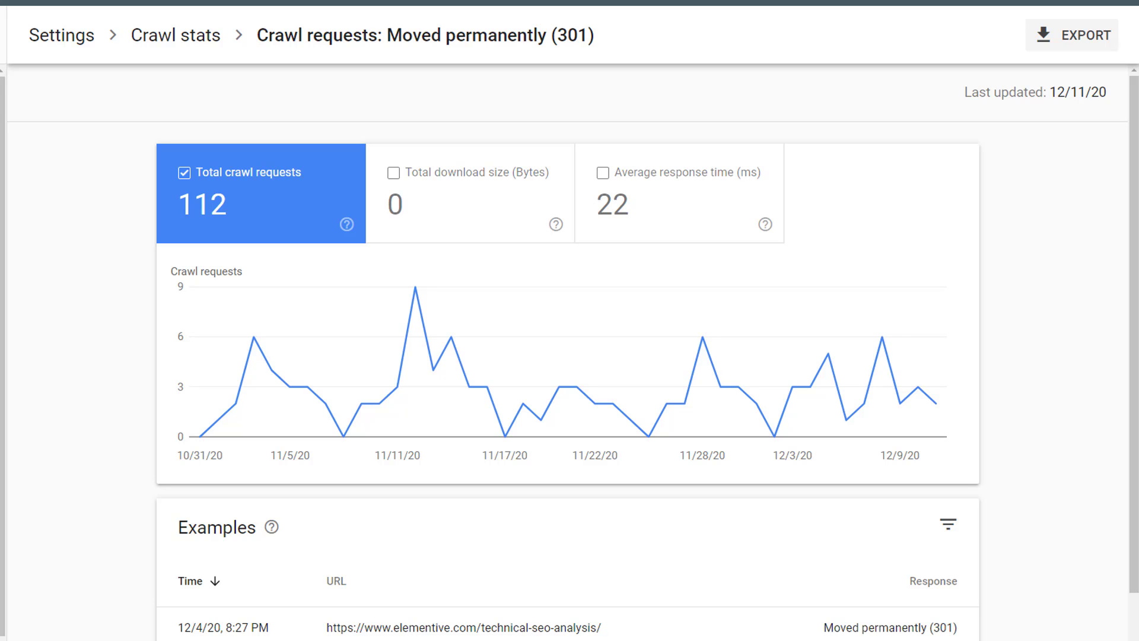
scroll("down", 3)
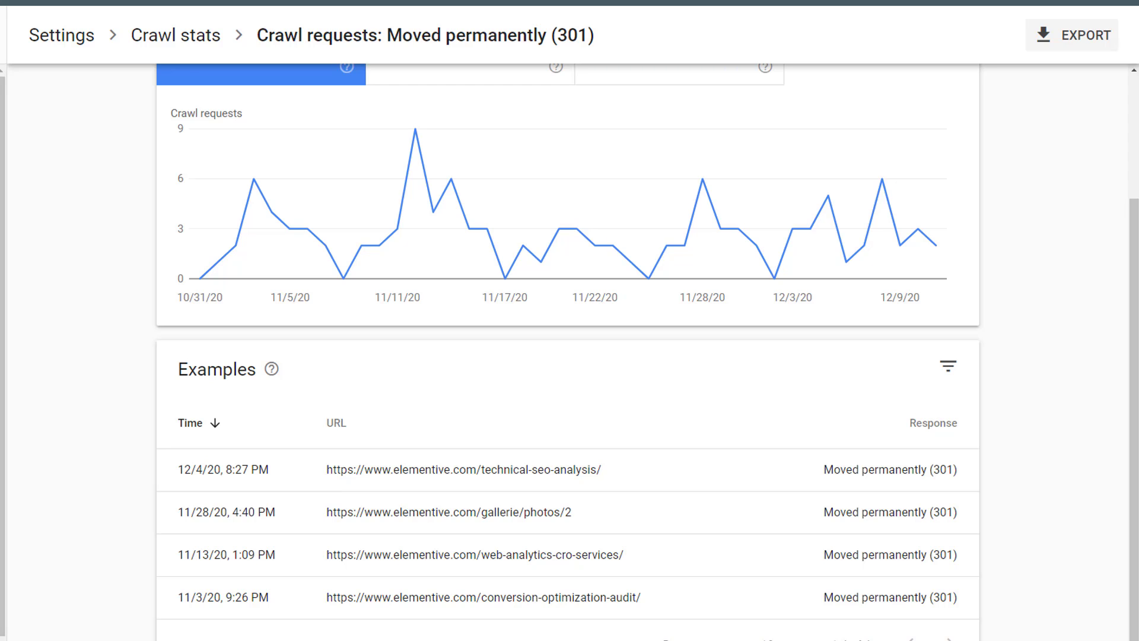
left_click(221, 469)
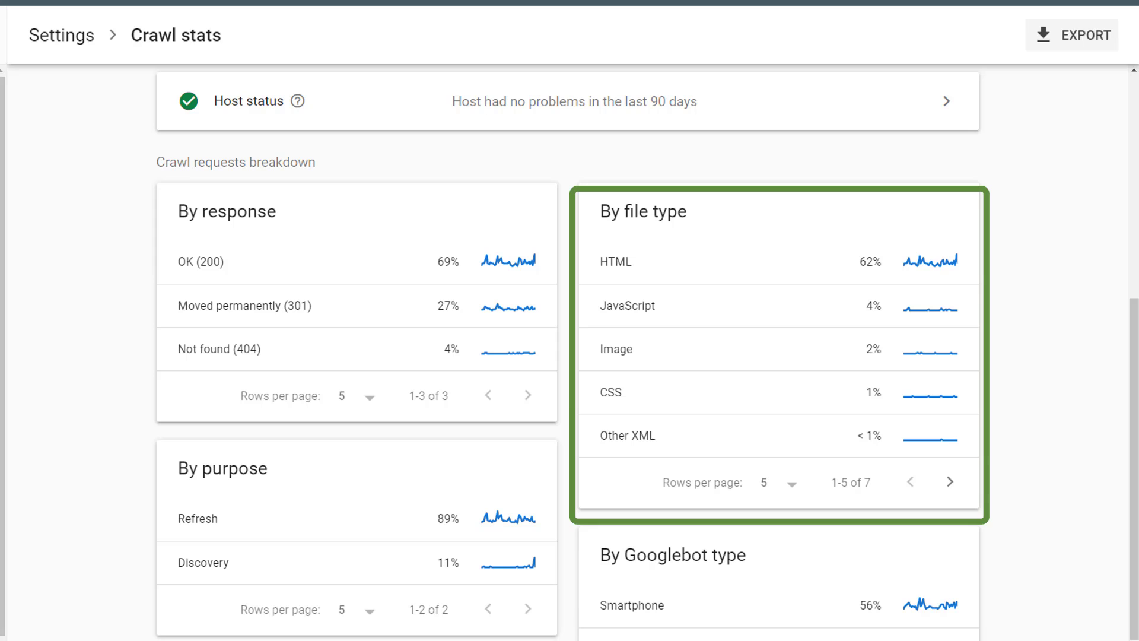
left_click(627, 305)
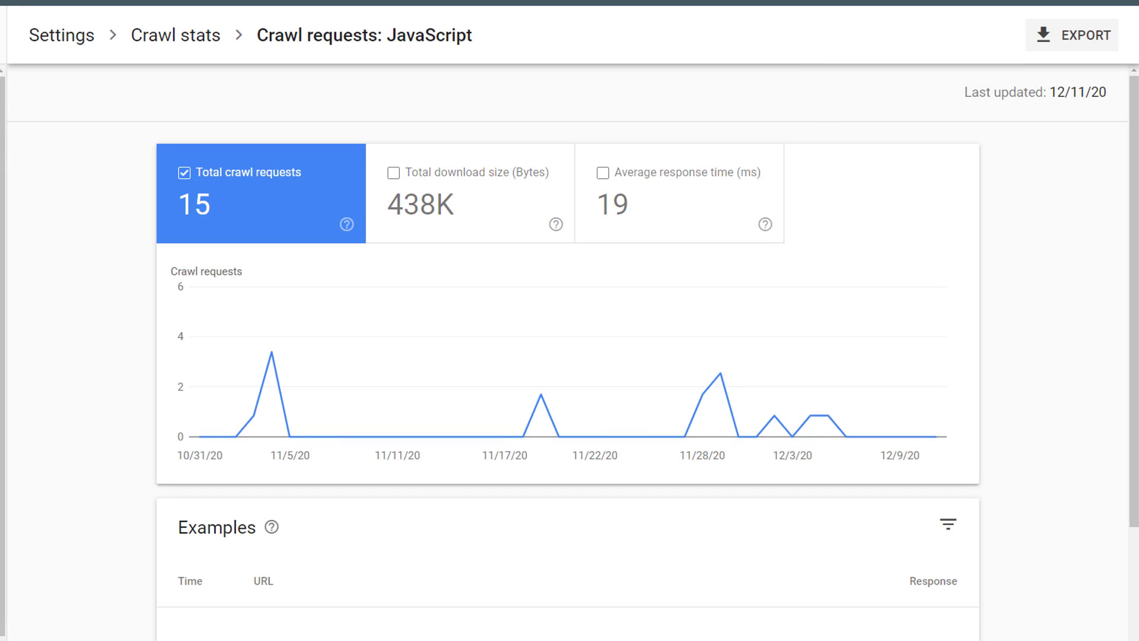
mouse_move(845, 439)
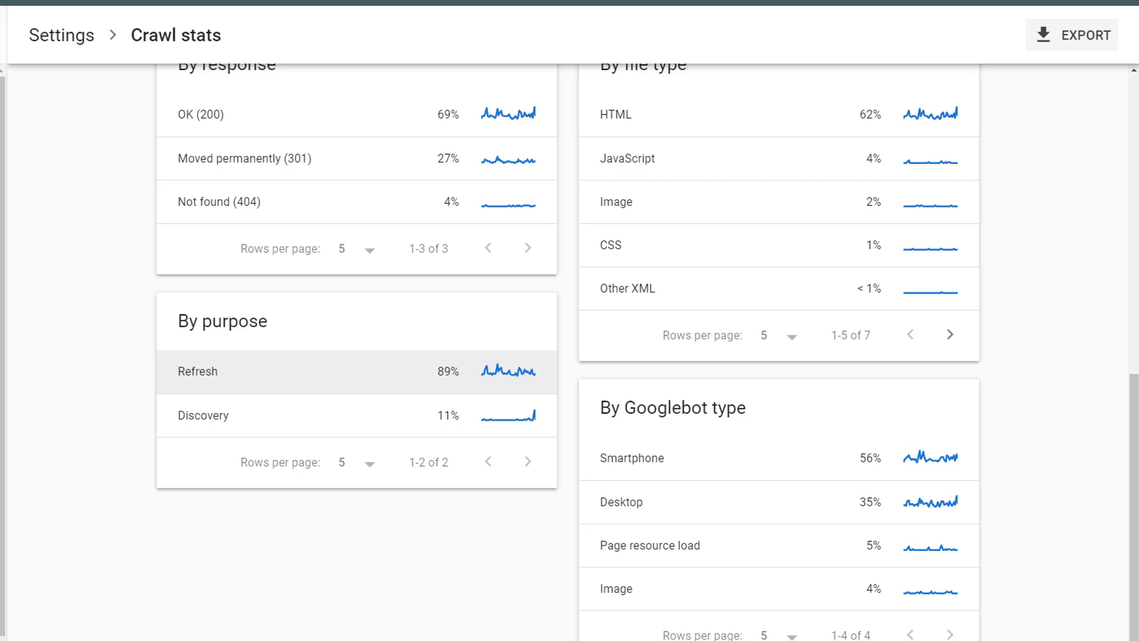
left_click(196, 371)
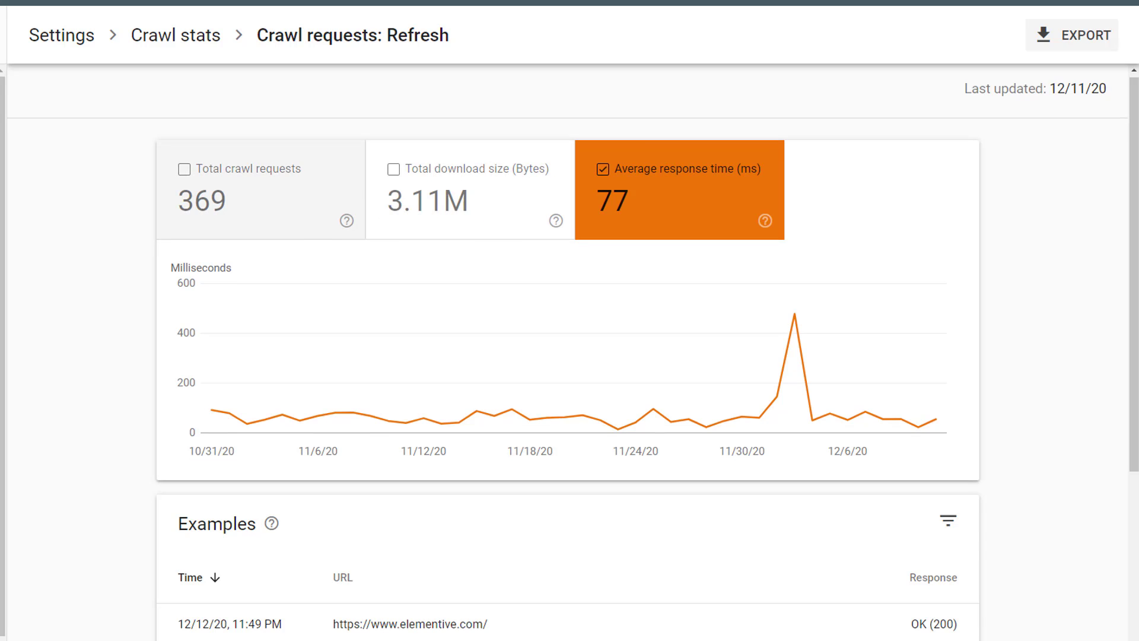
scroll("down", 3)
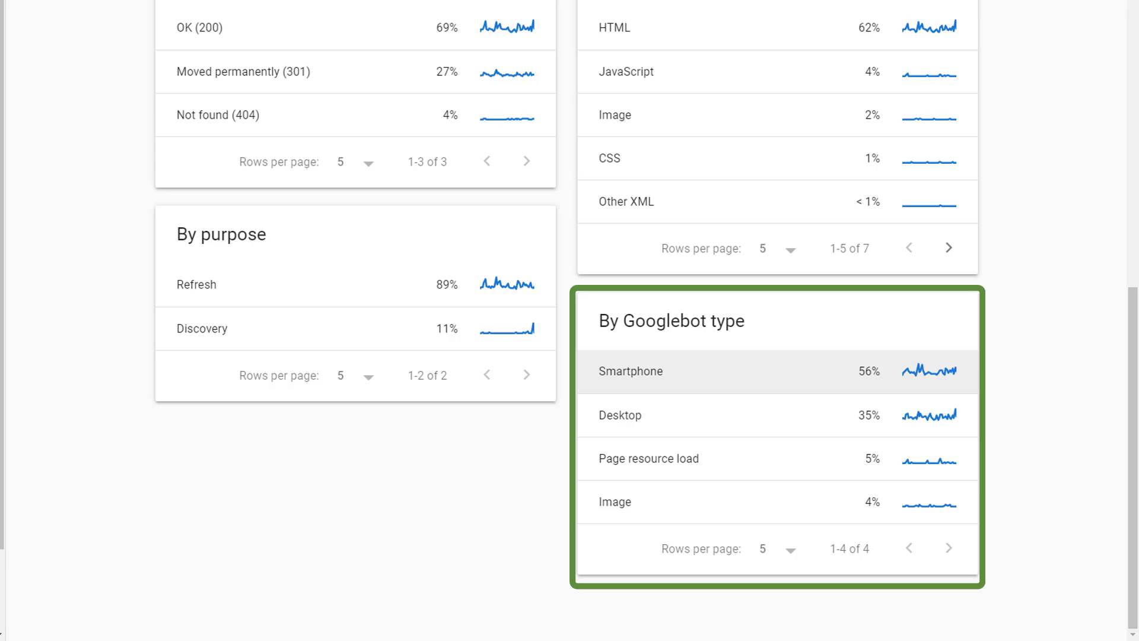
- View Smartphone Googlebot crawl details (231 requests, 1.63M bytes, 81 ms) and its example URLs
left_click(630, 370)
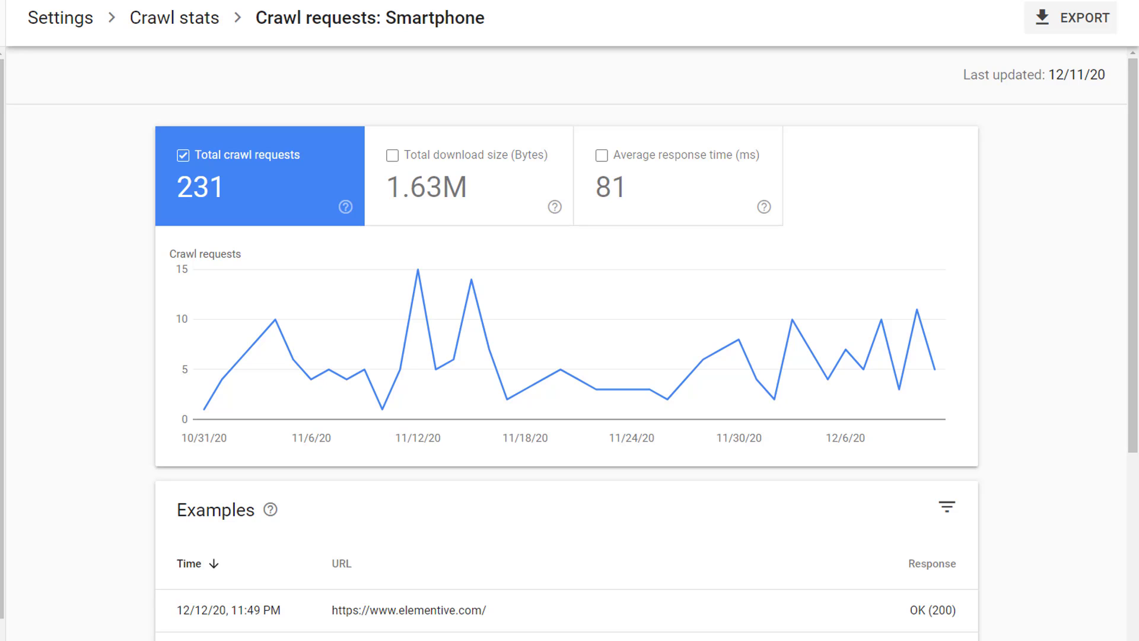
scroll("down", 3)
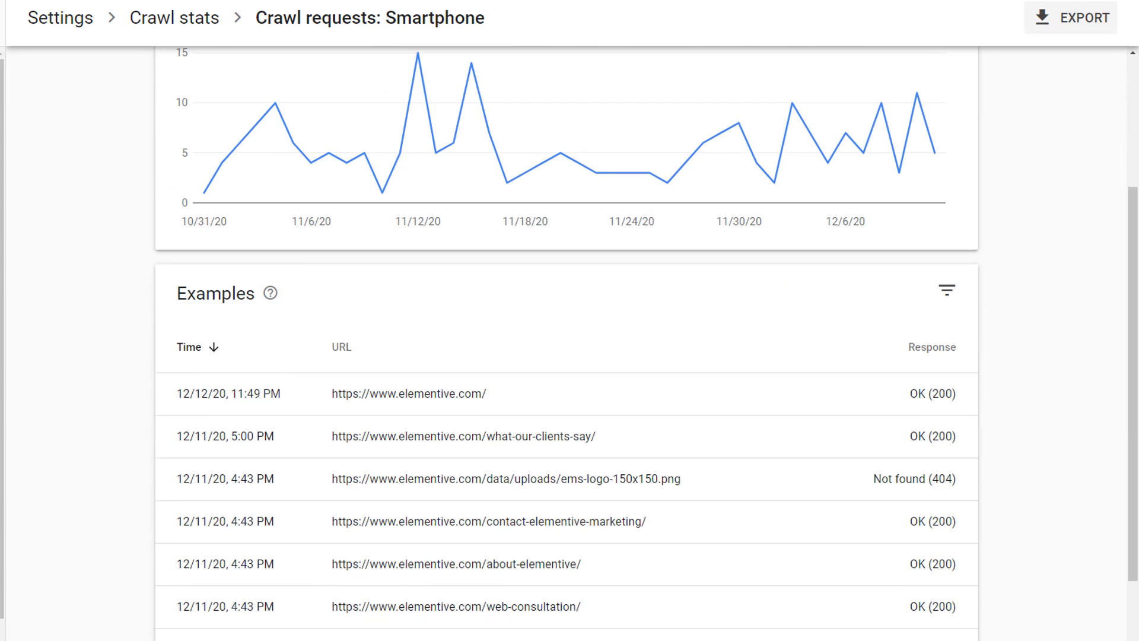
scroll("down", 3)
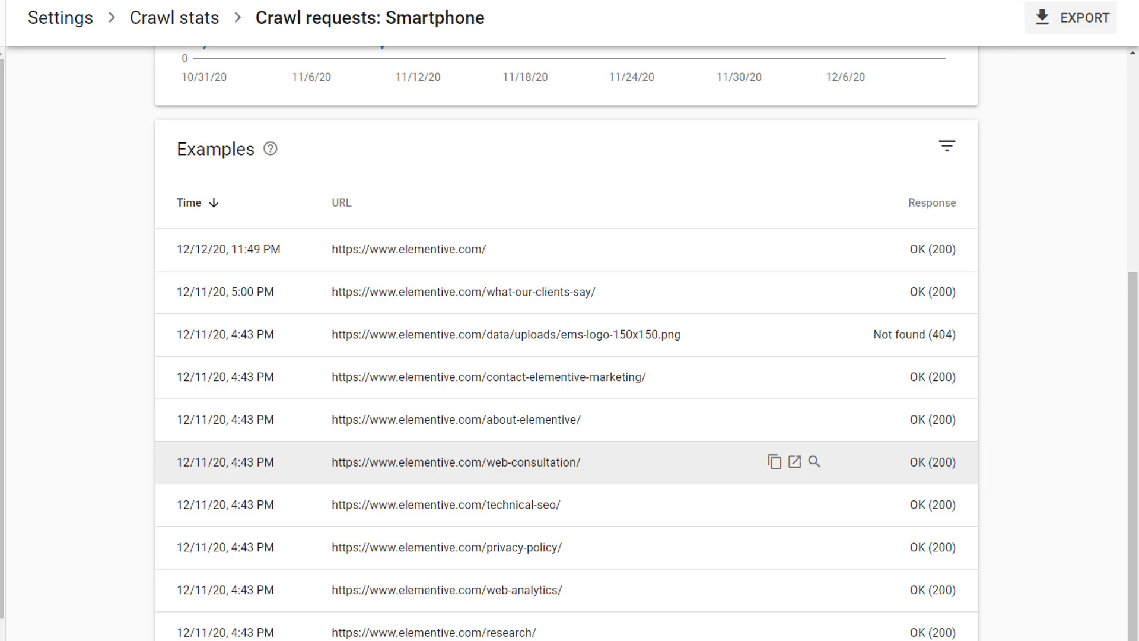